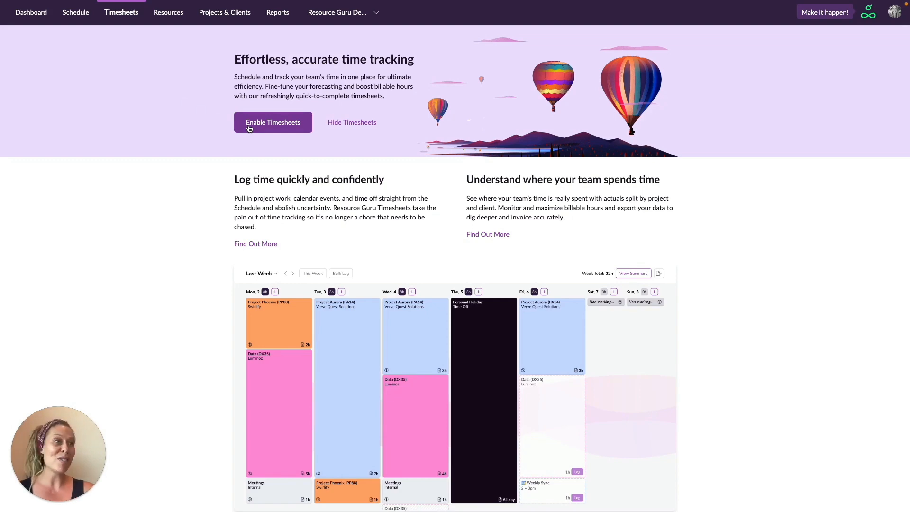
Enable timesheets for everyone on the account, confirming in the dialog
{"action": "left_click", "coordinate": [273, 122]}
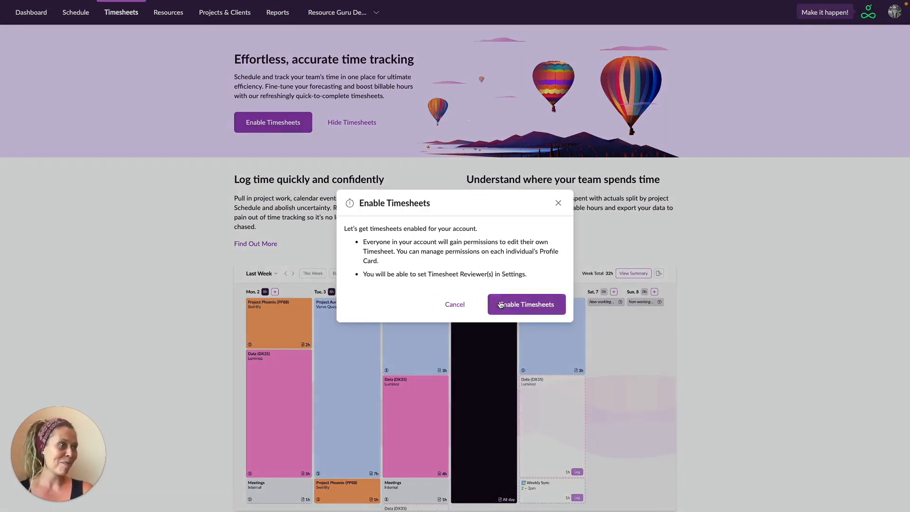
{"action": "left_click", "coordinate": [526, 304]}
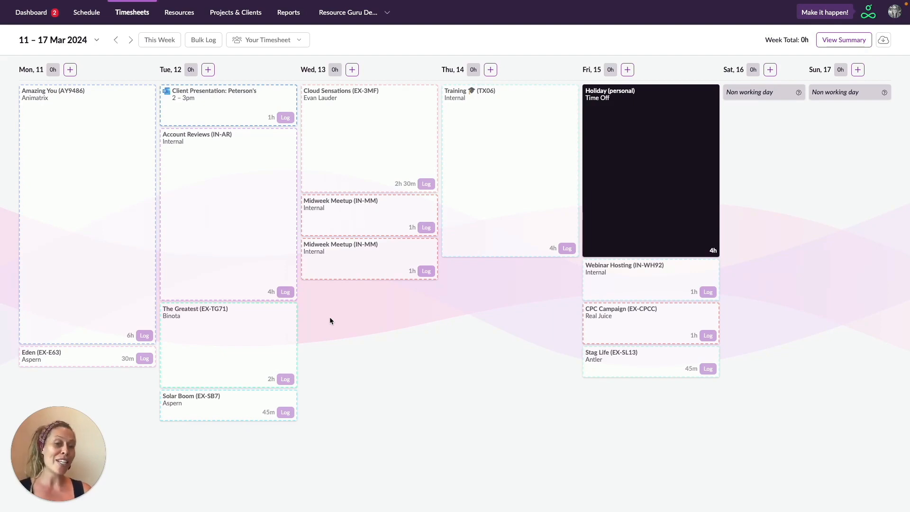
{"action": "mouse_move", "coordinate": [383, 326]}
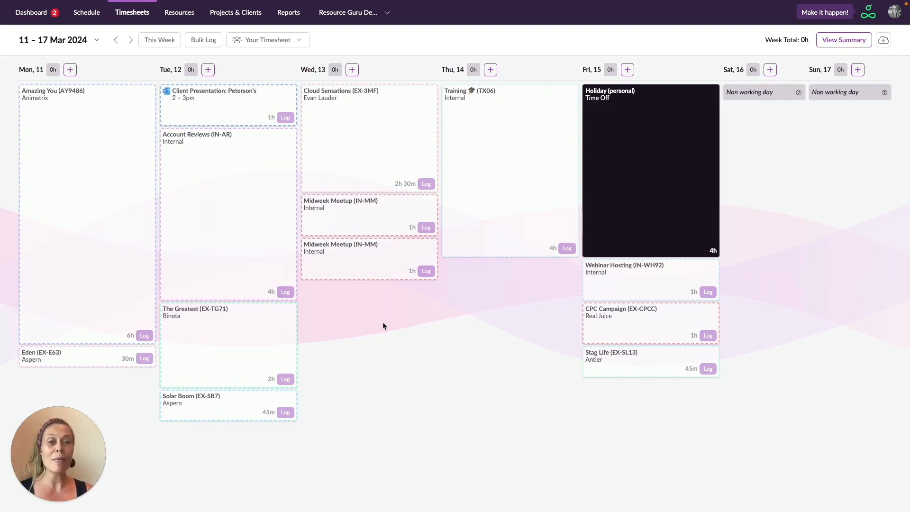
Log the first Midweek Meetup card on Wed 13 March as a 1-hour entry
{"action": "left_click", "coordinate": [426, 227]}
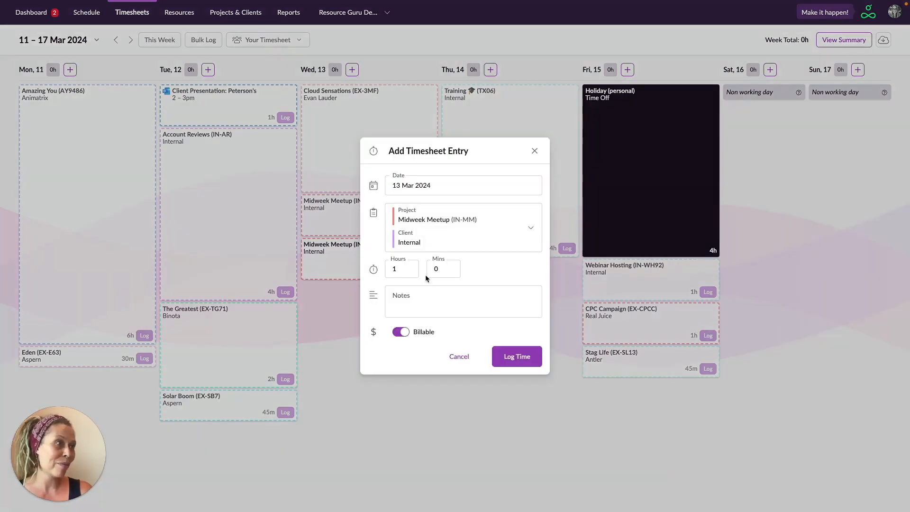
{"action": "left_click", "coordinate": [516, 357]}
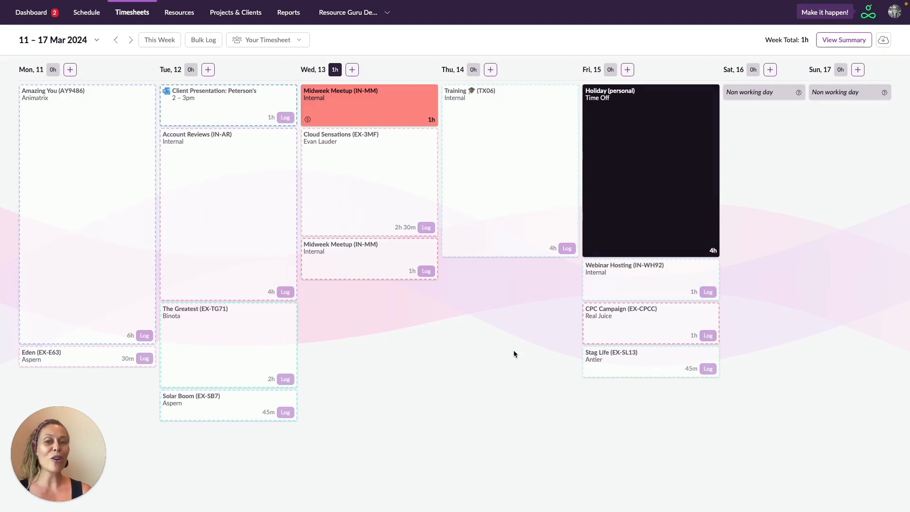
{"action": "mouse_move", "coordinate": [351, 178]}
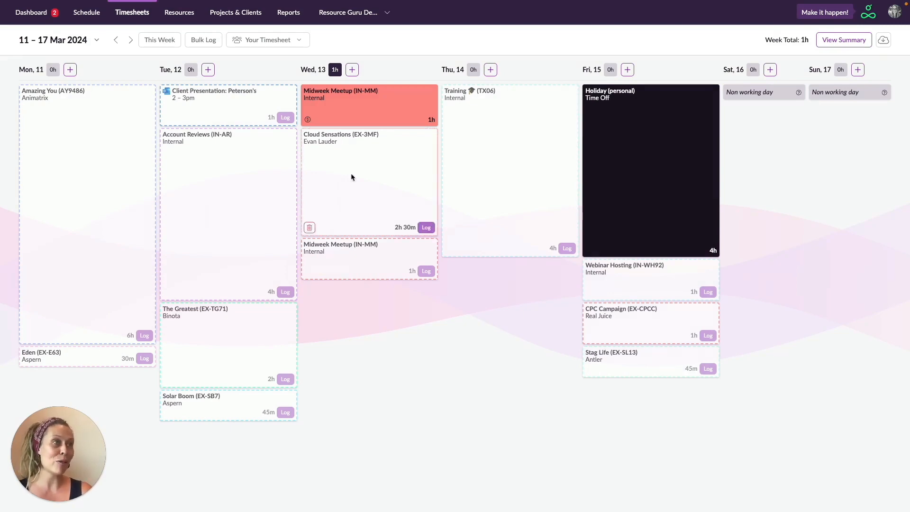
In Bulk Log, note 'The client had to leave early' on Account Reviews
{"action": "left_click", "coordinate": [204, 39]}
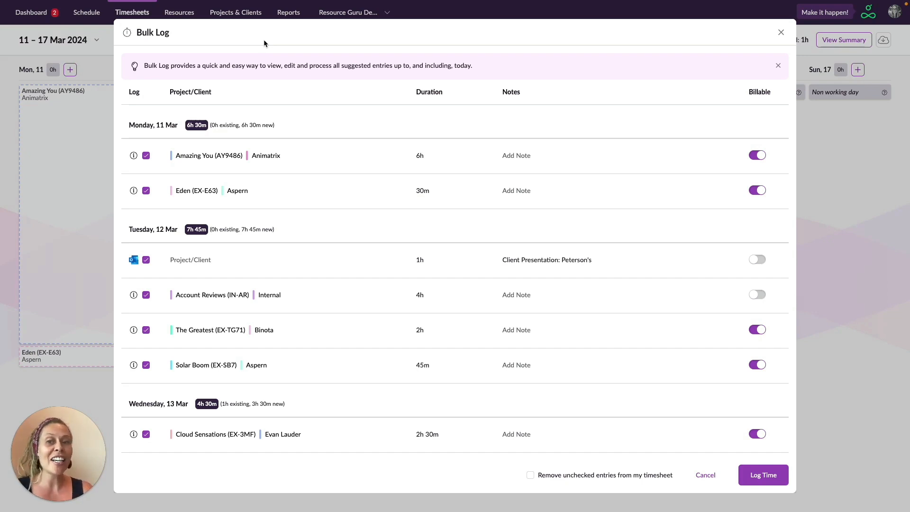
{"action": "mouse_move", "coordinate": [432, 250]}
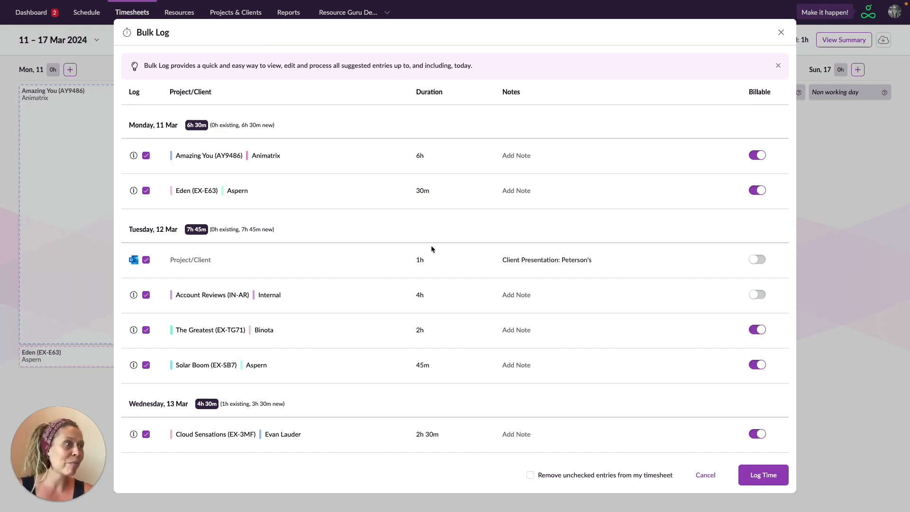
{"action": "left_click", "coordinate": [419, 295]}
{"action": "type", "text": "3"}
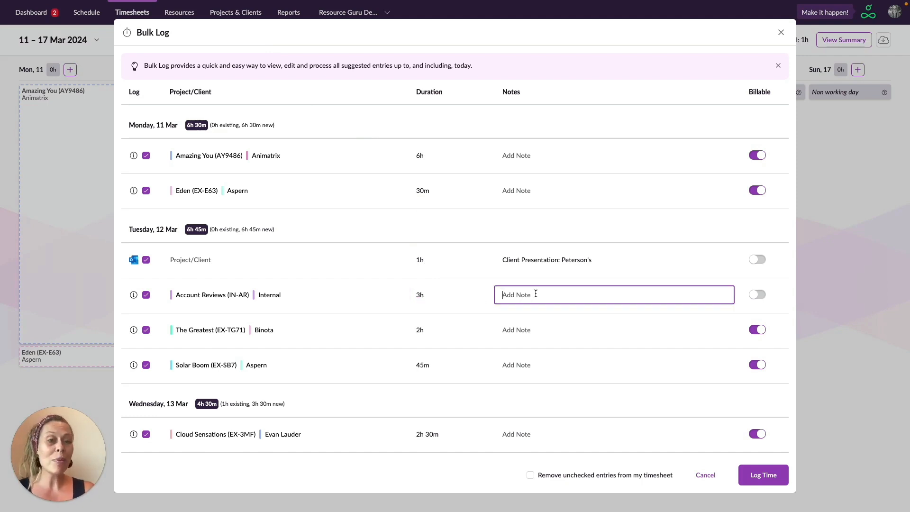
{"action": "type", "text": "The client had to leave early"}
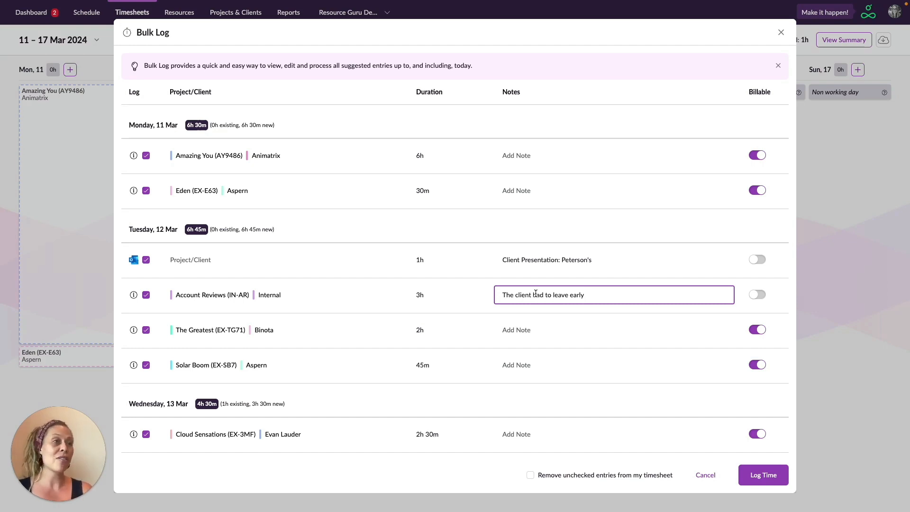
Exclude Solar Boom and assign the Client Presentation event to Peterson's Business Development project
{"action": "left_click", "coordinate": [145, 364]}
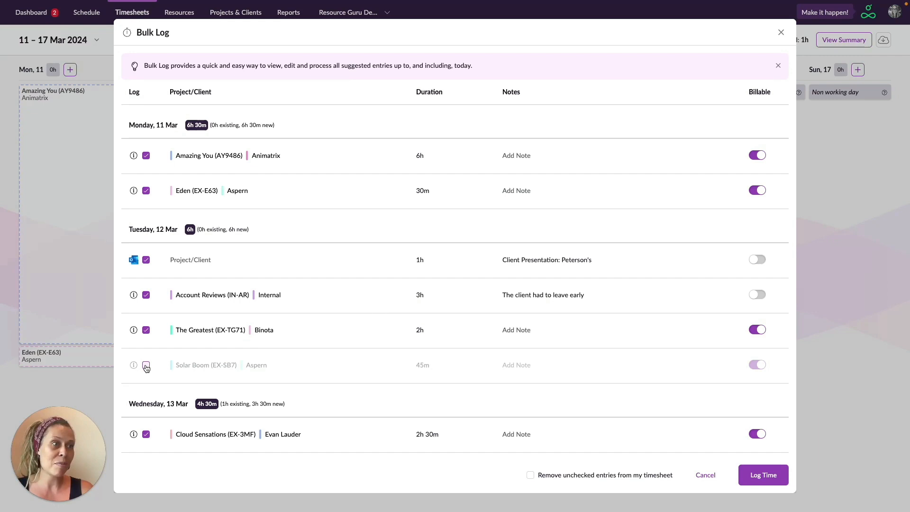
{"action": "left_click", "coordinate": [145, 366]}
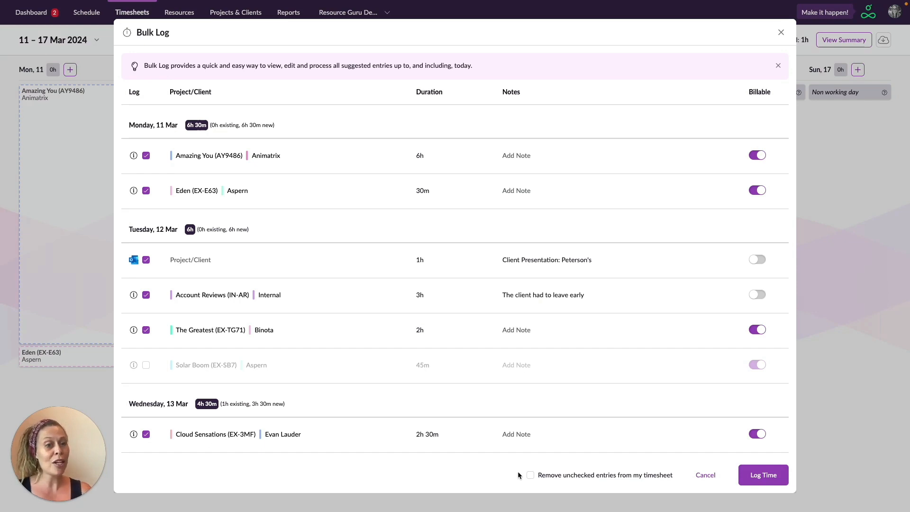
{"action": "left_click", "coordinate": [531, 475]}
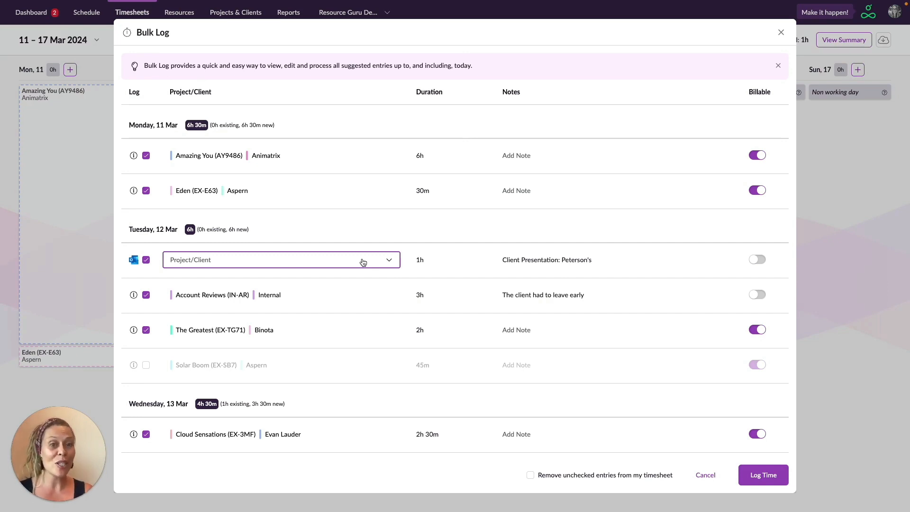
{"action": "type", "text": "pet"}
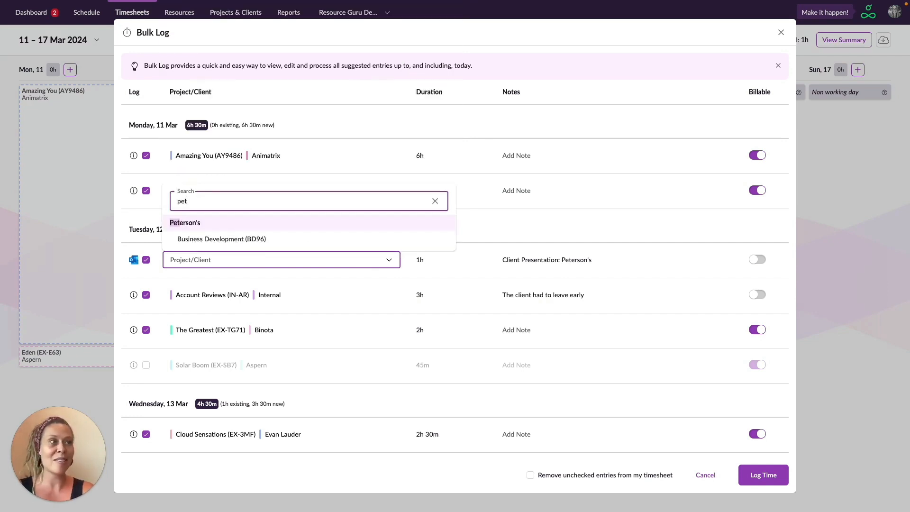
{"action": "left_click", "coordinate": [221, 238]}
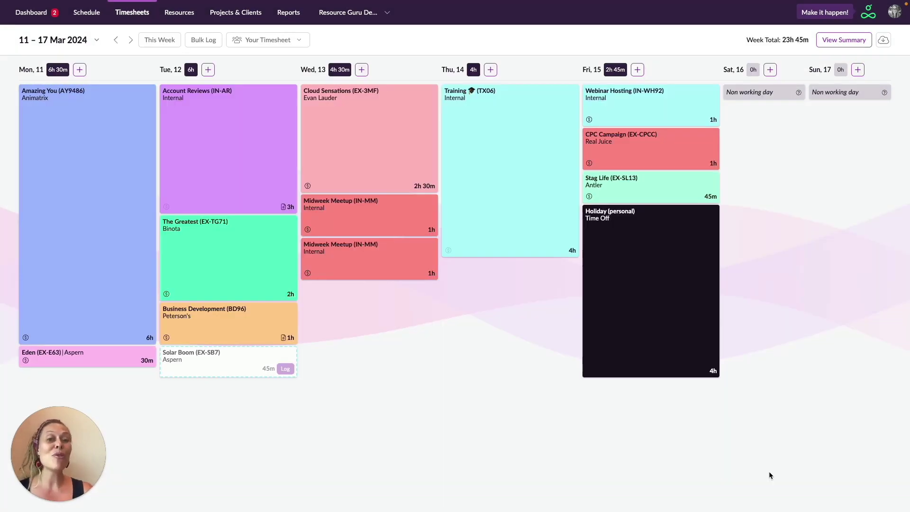
{"action": "mouse_move", "coordinate": [716, 319]}
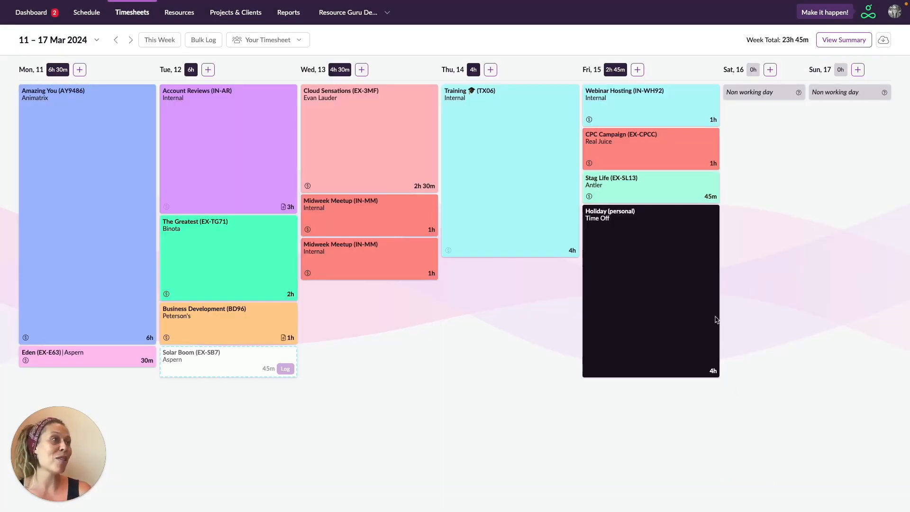
Add a 2-hour Property Project (Aardvark Studios) entry on Thursday 14 March
{"action": "left_click", "coordinate": [489, 70]}
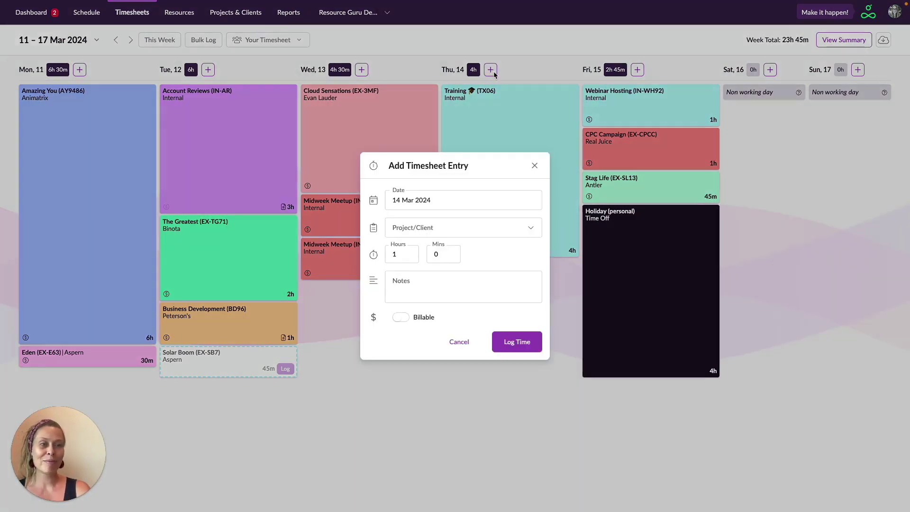
{"action": "left_click", "coordinate": [462, 227]}
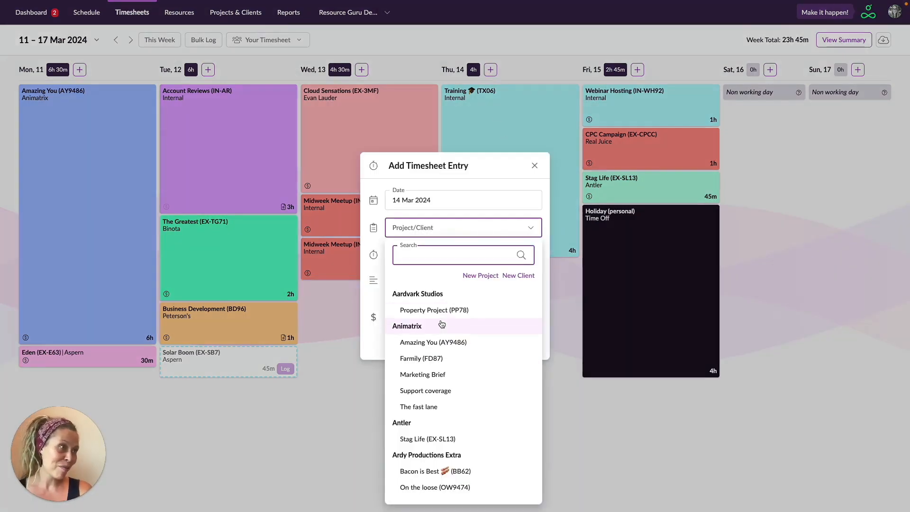
{"action": "left_click", "coordinate": [434, 310]}
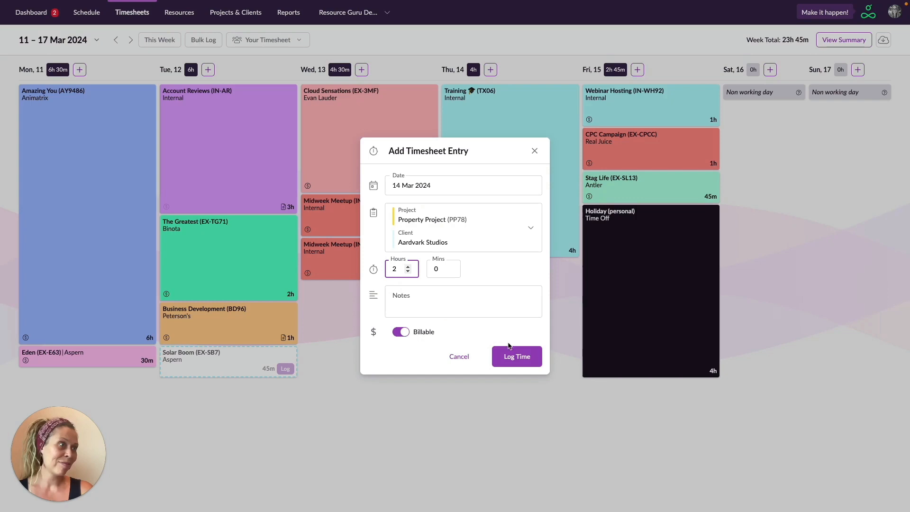
{"action": "left_click", "coordinate": [515, 356]}
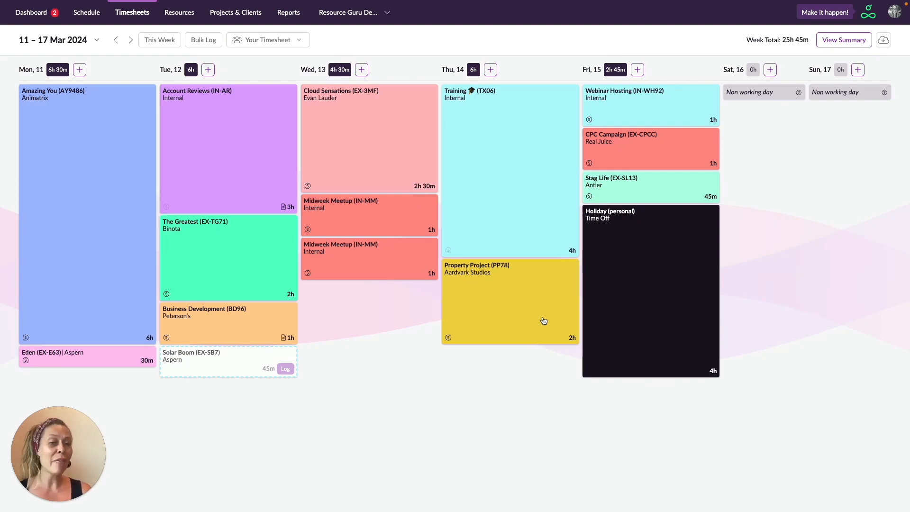
{"action": "mouse_move", "coordinate": [189, 370]}
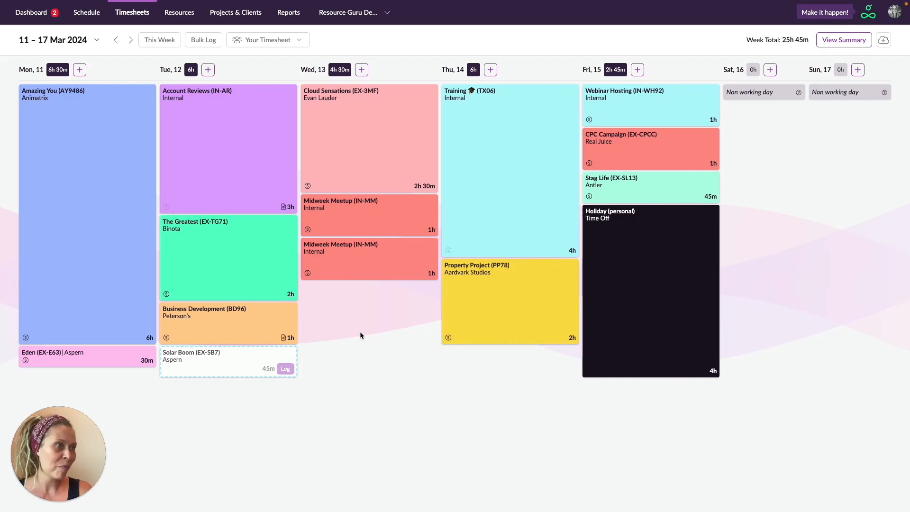
Dismiss Solar Boom, reassign The Greatest entry to Support coverage, then delete it
{"action": "left_click", "coordinate": [285, 369]}
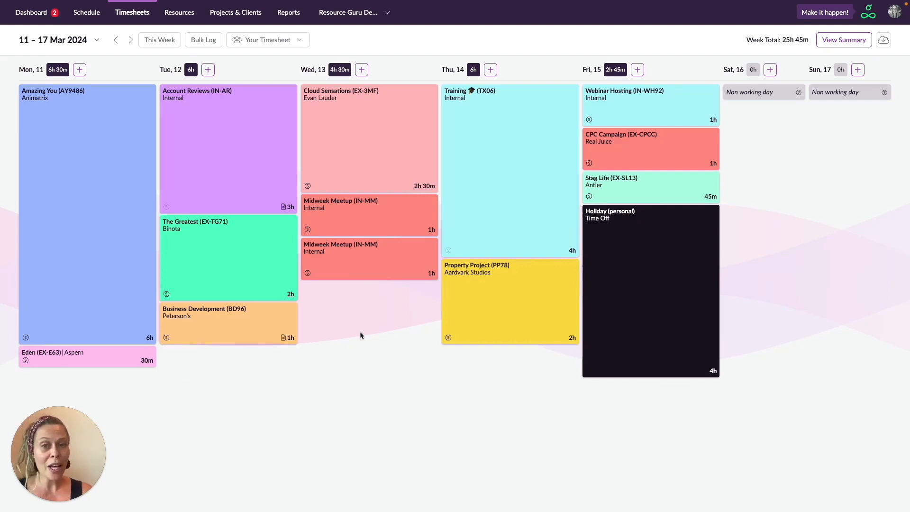
{"action": "left_click", "coordinate": [228, 259]}
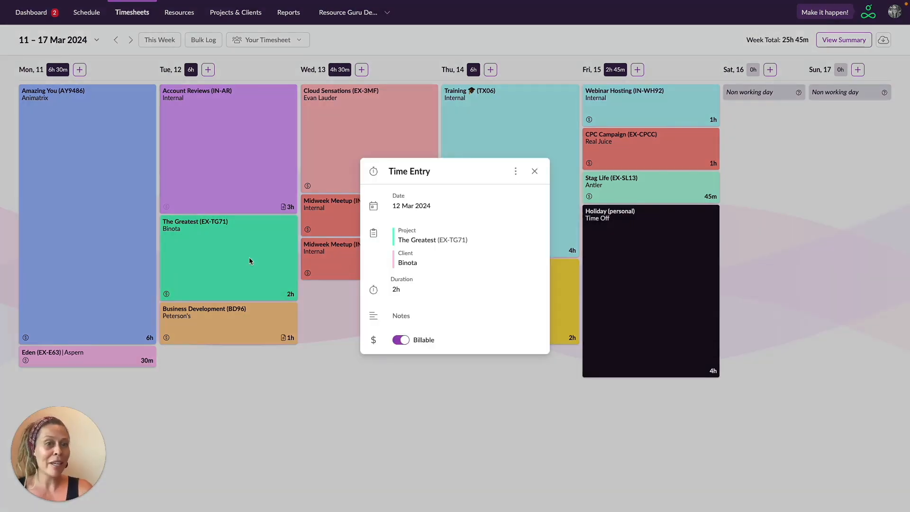
{"action": "left_click", "coordinate": [458, 240]}
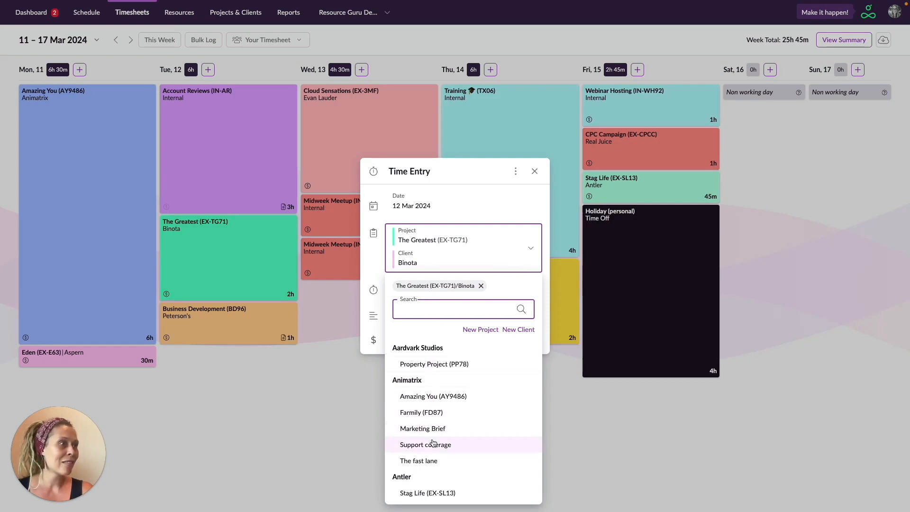
{"action": "left_click", "coordinate": [425, 444]}
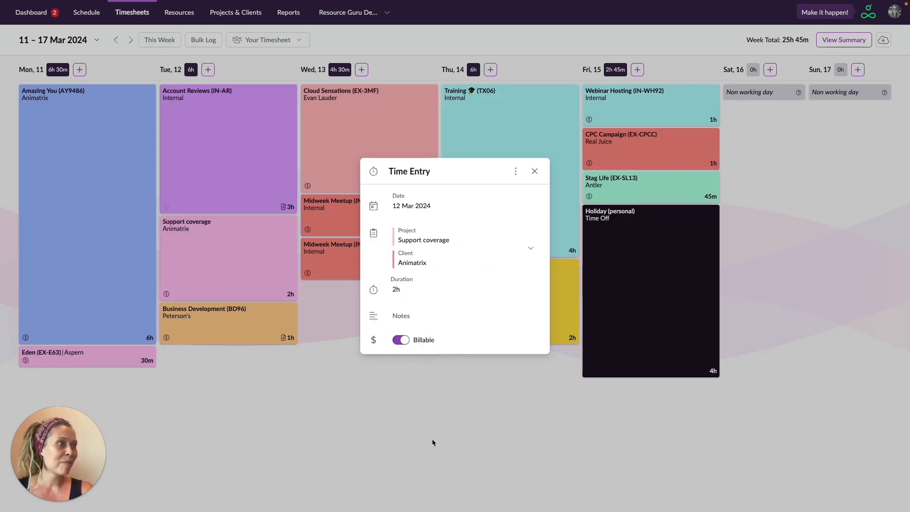
{"action": "left_click", "coordinate": [515, 171]}
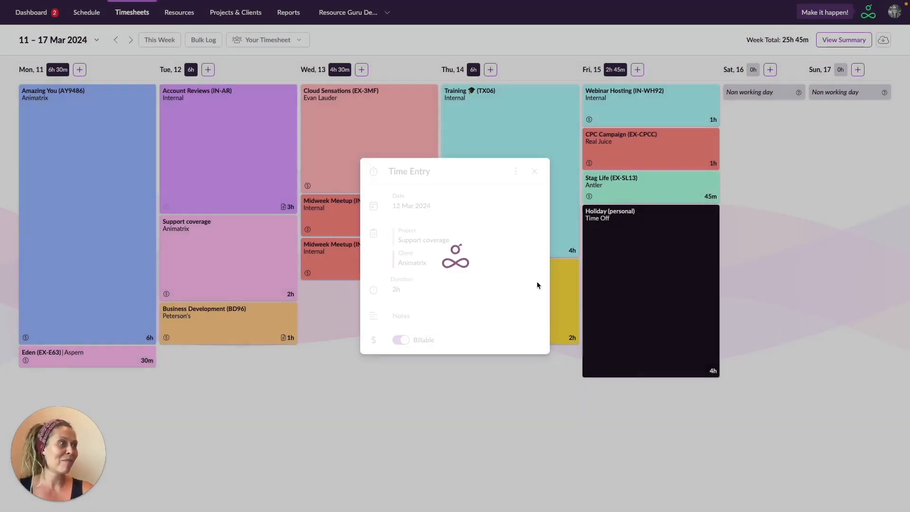
{"action": "left_click", "coordinate": [532, 171]}
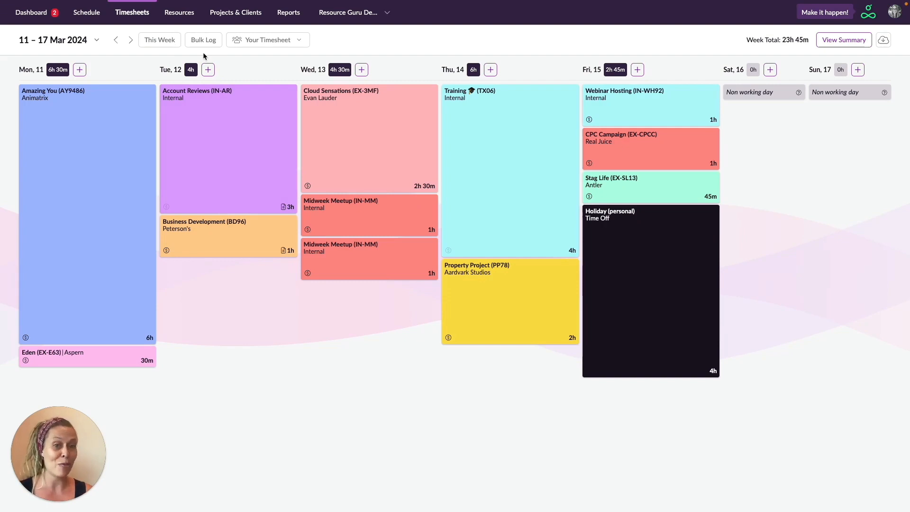
{"action": "mouse_move", "coordinate": [209, 290]}
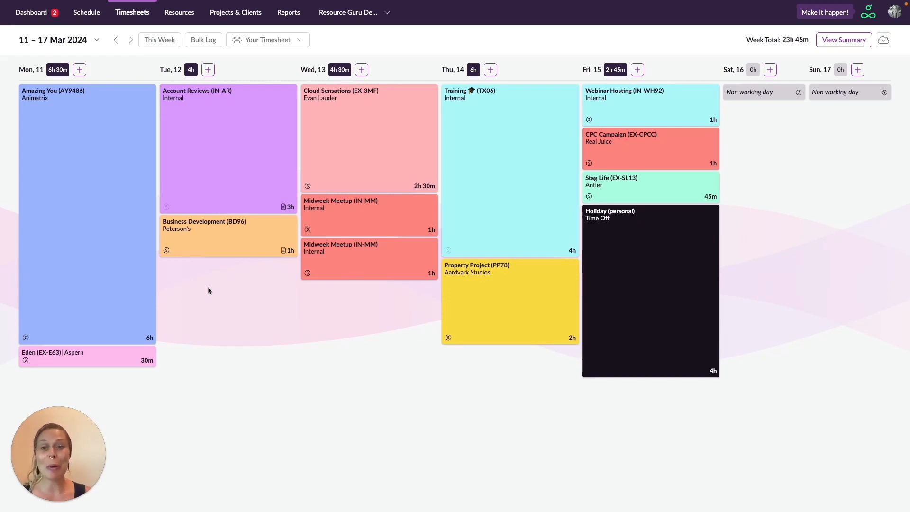
{"action": "mouse_move", "coordinate": [279, 300]}
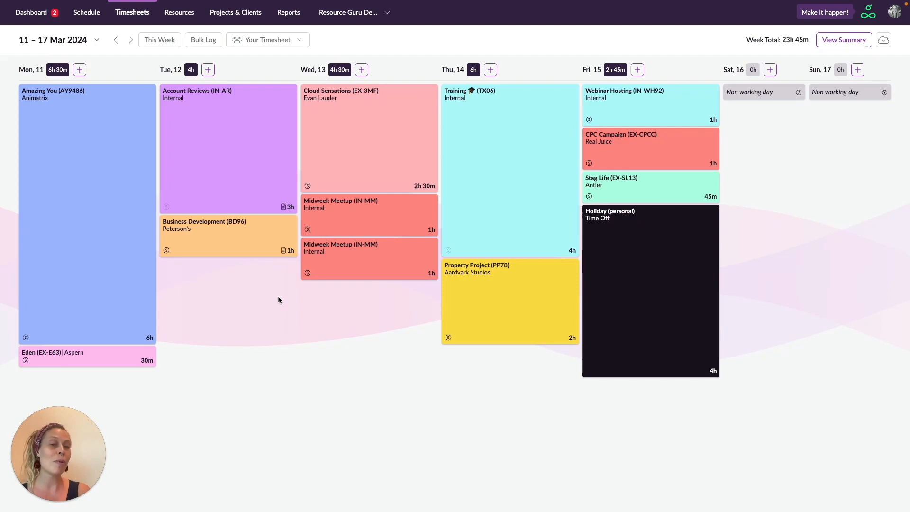
{"action": "mouse_move", "coordinate": [271, 311]}
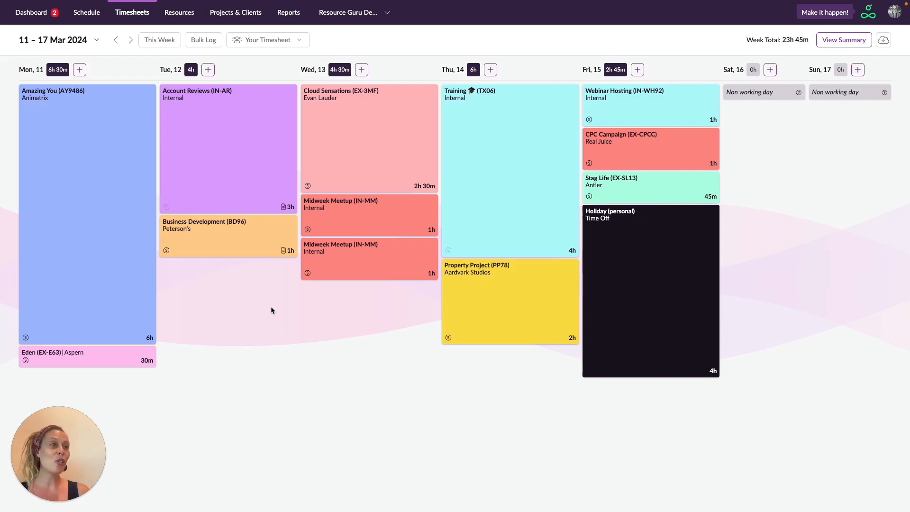
{"action": "left_click", "coordinate": [267, 40]}
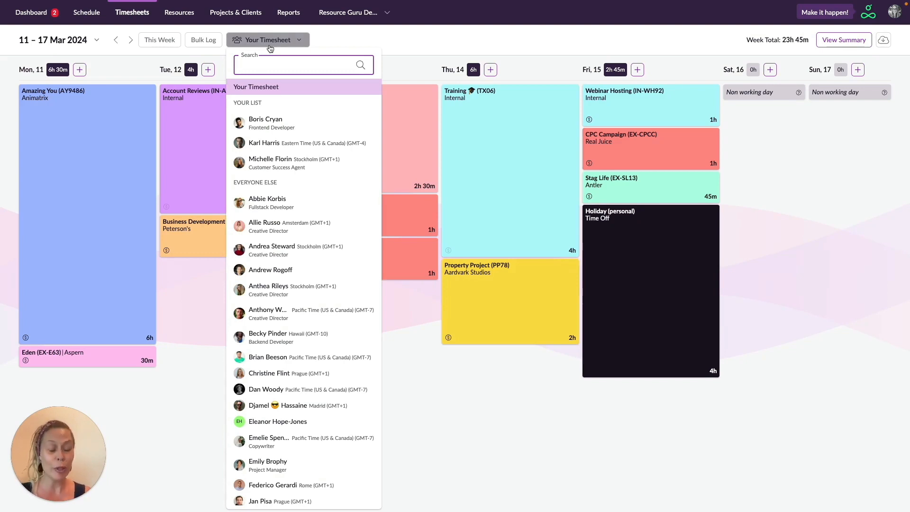
{"action": "mouse_move", "coordinate": [298, 140]}
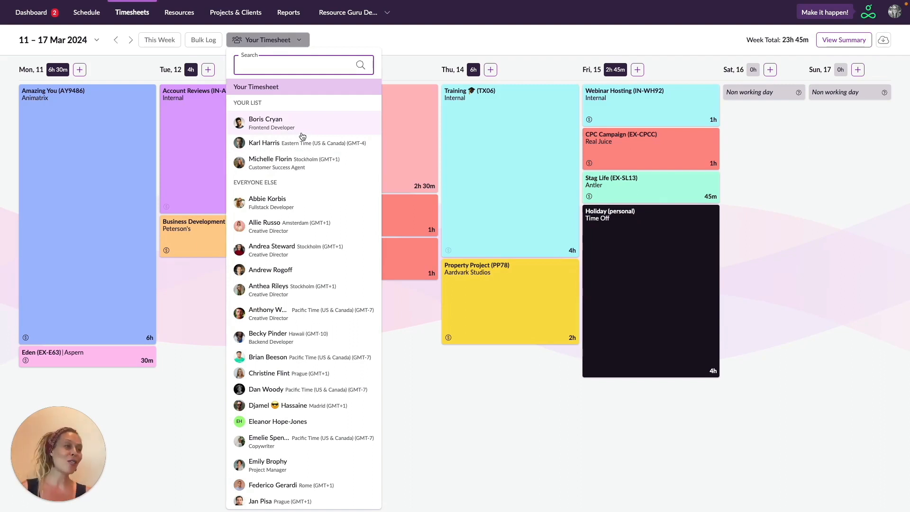
{"action": "mouse_move", "coordinate": [308, 338]}
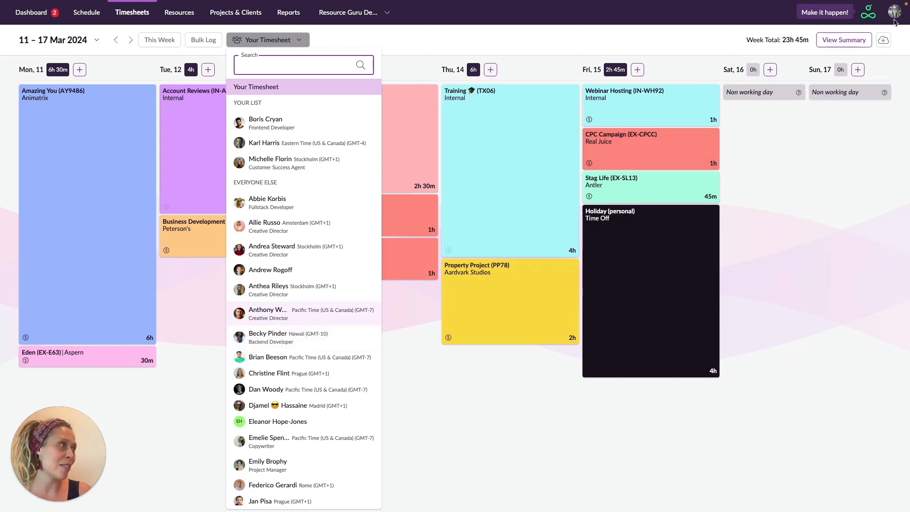
{"action": "left_click", "coordinate": [896, 11]}
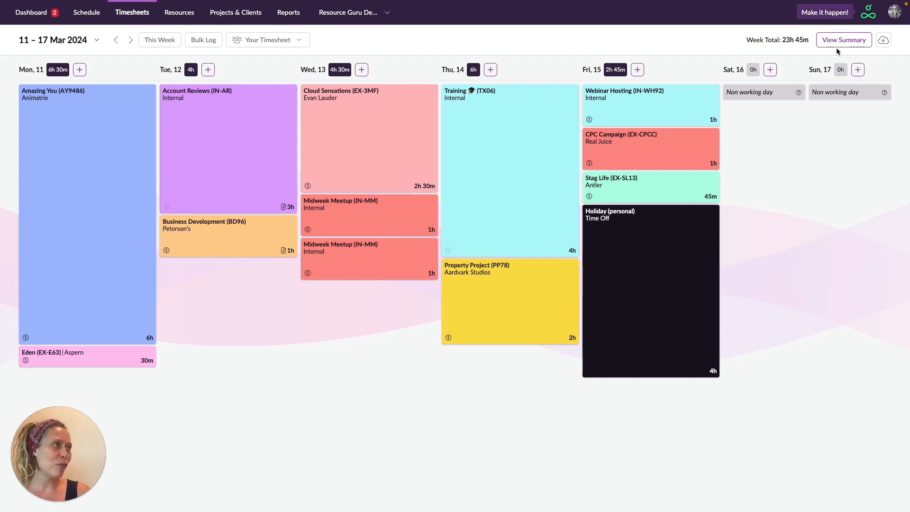
{"action": "left_click", "coordinate": [843, 39]}
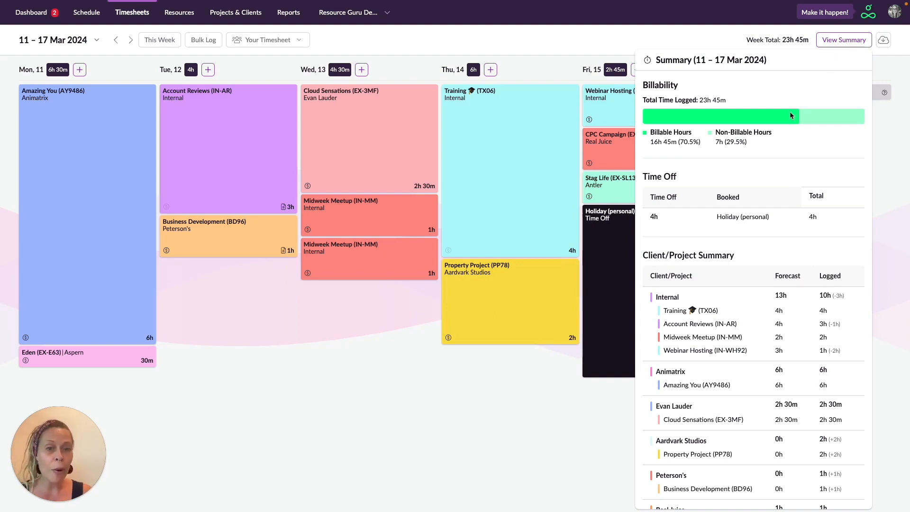
{"action": "scroll", "scroll_direction": "down", "scroll_amount": 3}
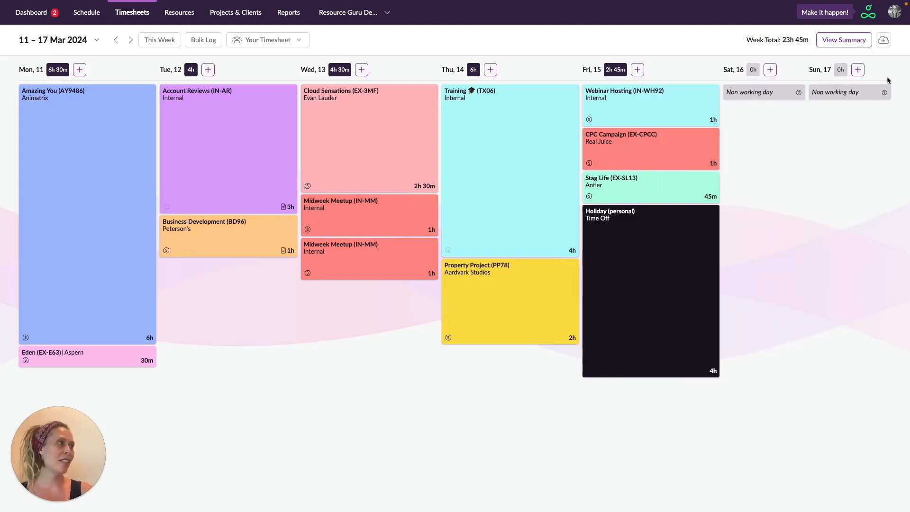
{"action": "mouse_move", "coordinate": [884, 39]}
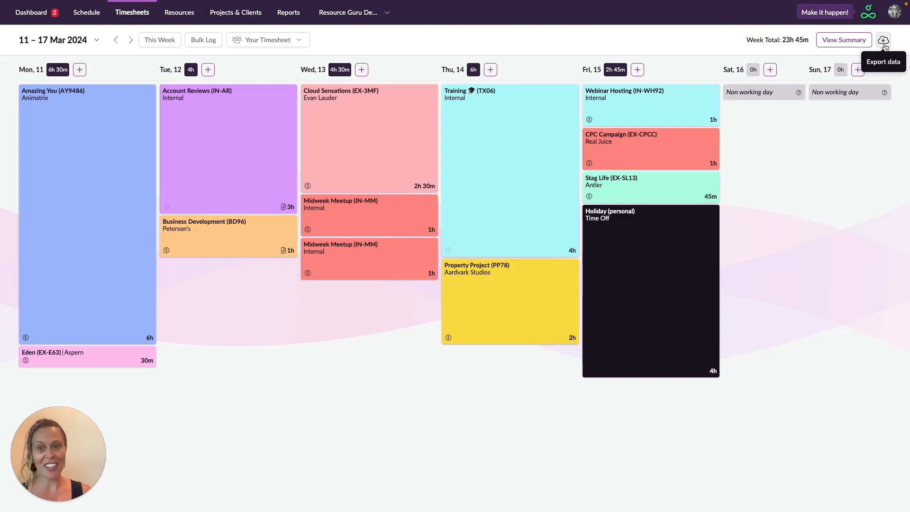